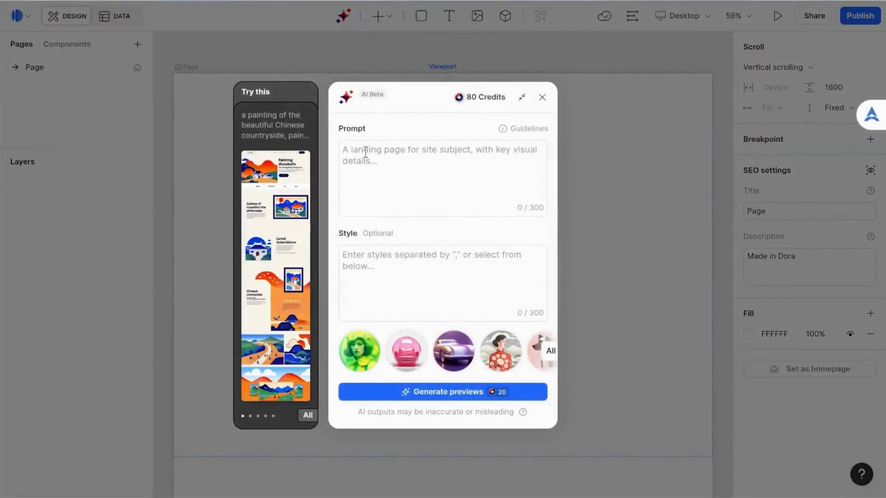
# - Enter the prompt 'Providing compassionate, comprehensive, and high-quality veterinary care in a friendl...' in the AI Prompt box
pyautogui.write('Providing compassionate, comprehensive, and high-quality veterinary care in a friendly and welcoming environment. Realistic photos of vets, cats, dogs, bunnies, vet techs, animal owners')
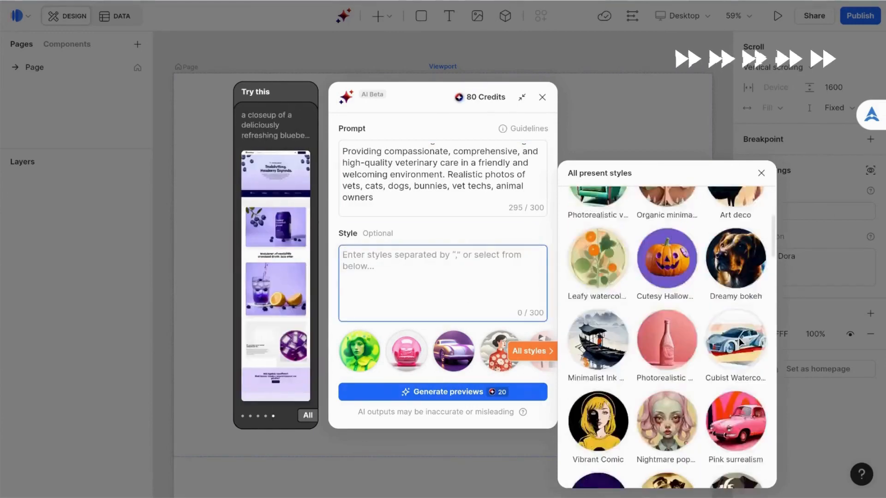
# - Enter the style 'realist portraiture, associated press photo, realist: lifelike accuracy' after browsing the gallery
pyautogui.scroll(-3)
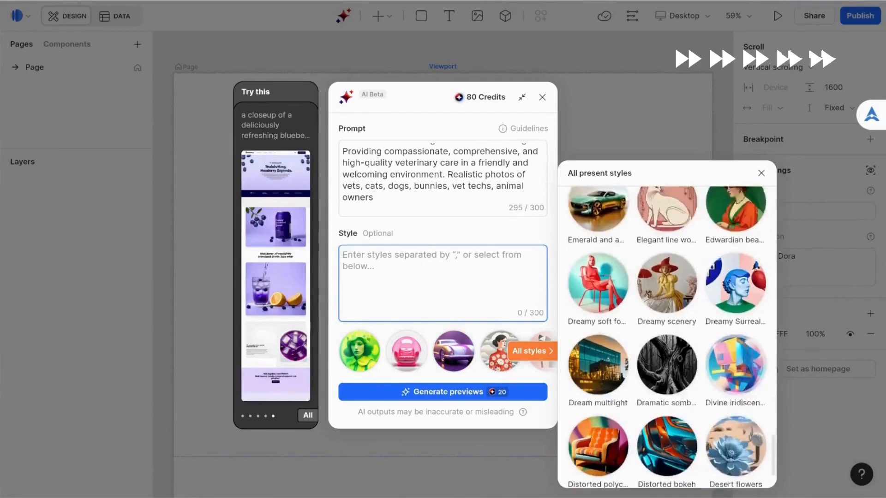
pyautogui.write('realist portraiture, associated press photo, realist: lifelike accuracy')
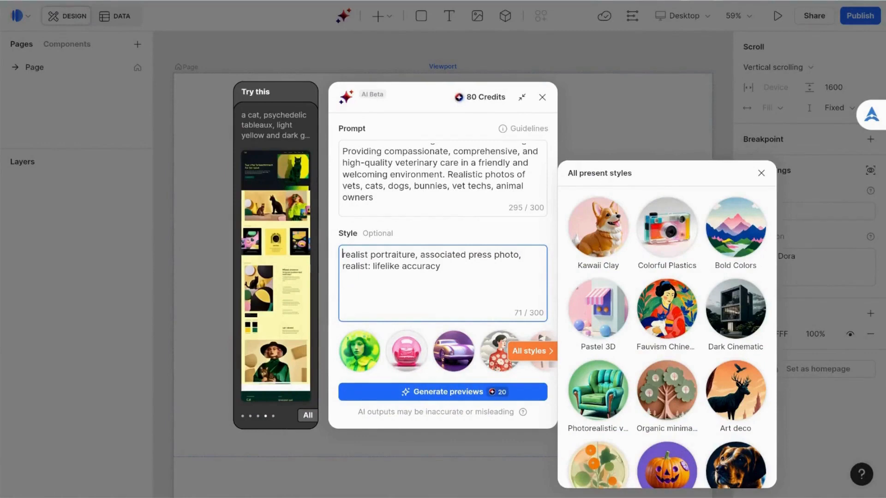
pyautogui.moveTo(433, 398)
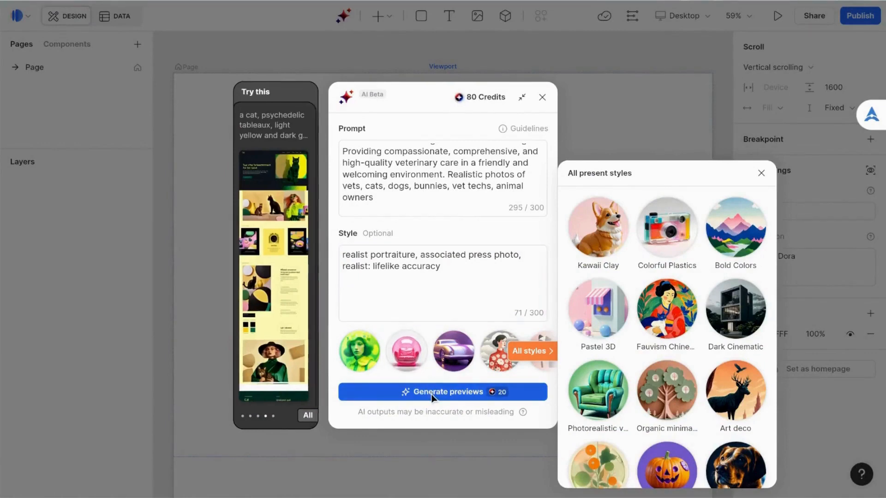
# - Generate the Sunshine Coast Animal Clinic landing page from the entered prompt and style
pyautogui.click(442, 391)
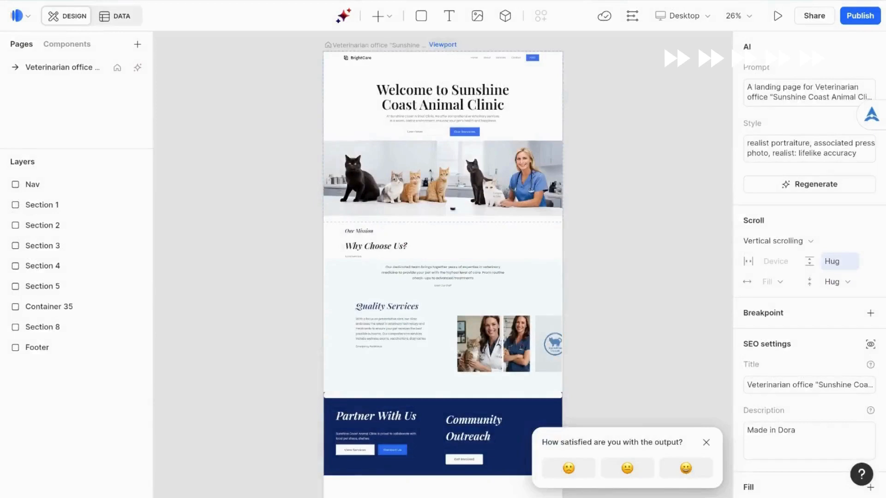
pyautogui.click(442, 181)
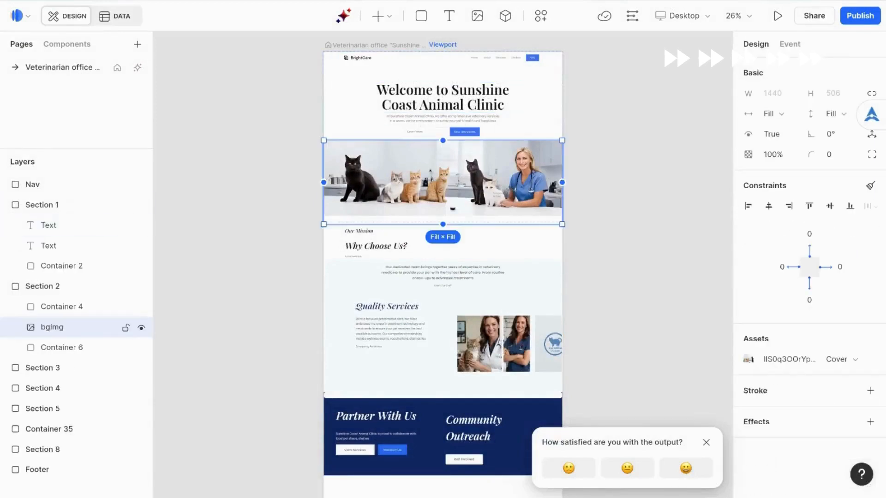
pyautogui.click(789, 44)
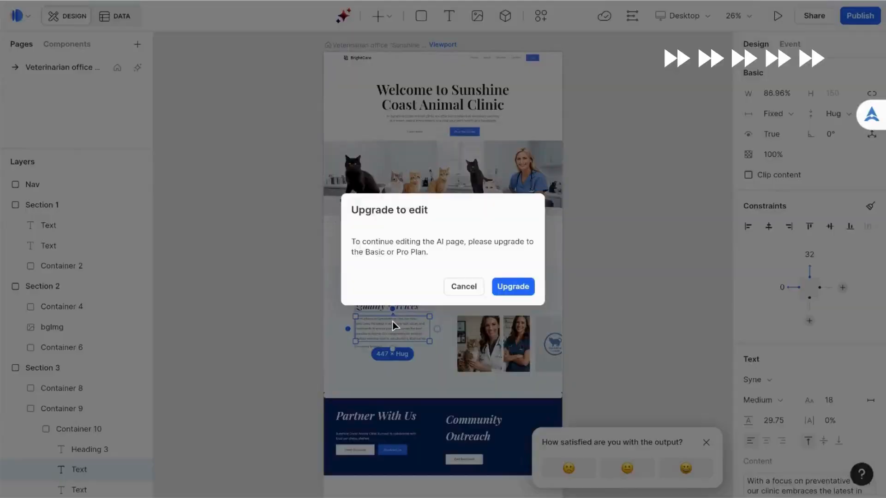
pyautogui.click(462, 286)
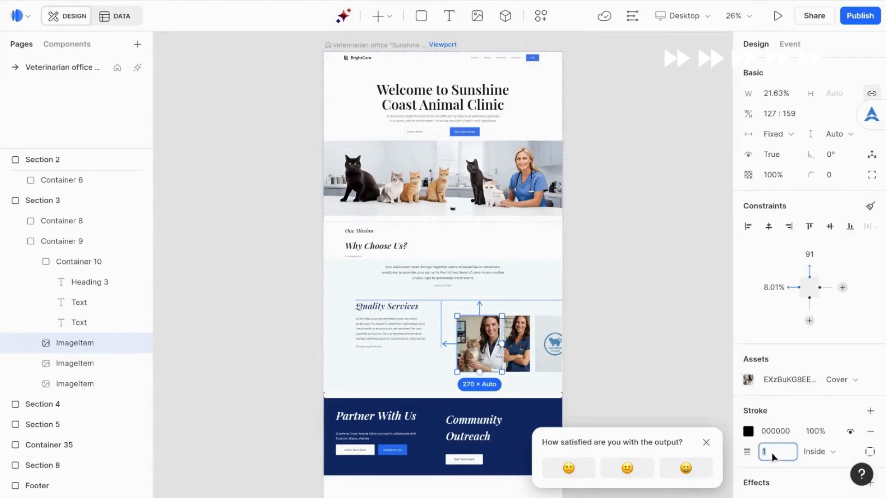
pyautogui.scroll(-3)
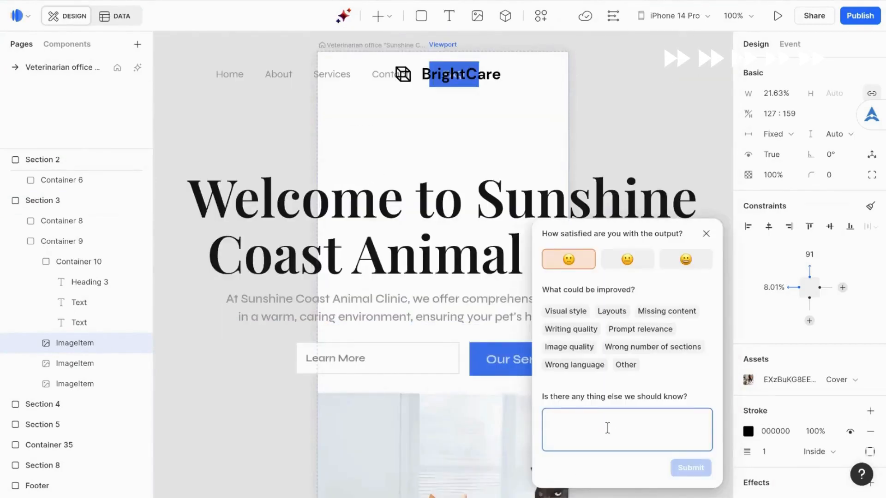
# - Leave the feedback comment 'Responsiveness doesn't seem to work' and switch the canvas to the desktop layout
pyautogui.write('Responsiveness')
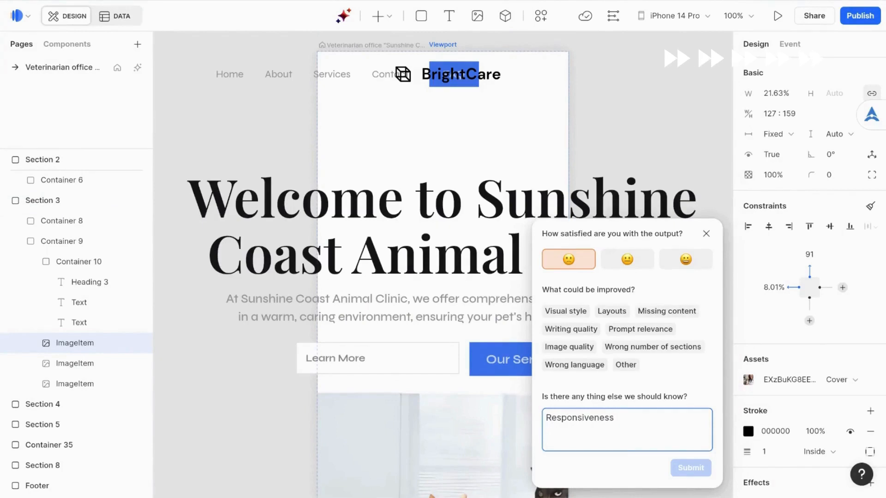
pyautogui.write("doesn't seem to work")
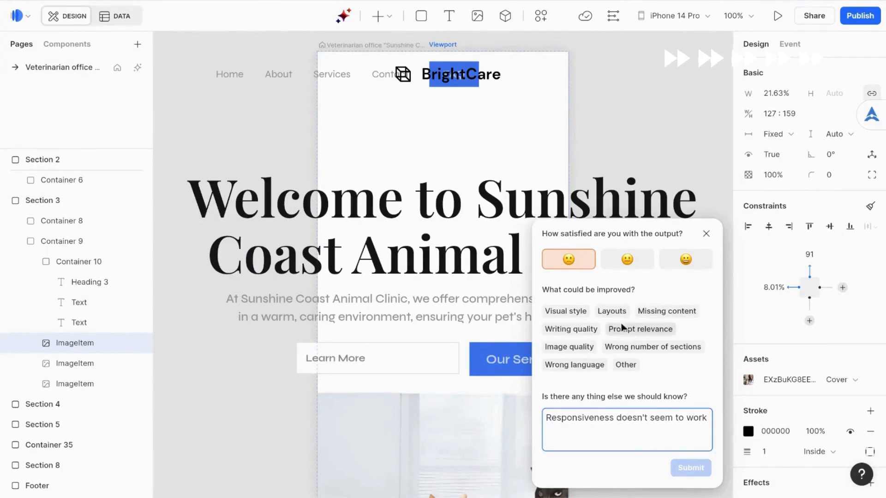
pyautogui.click(671, 15)
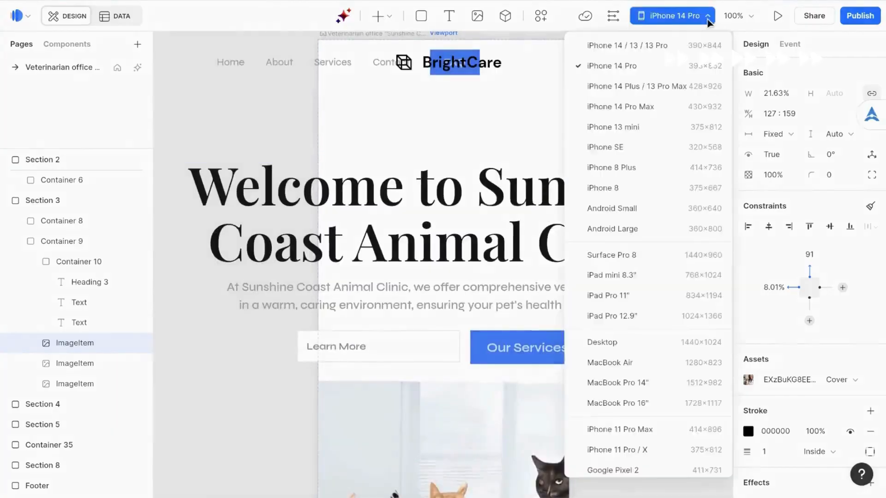
pyautogui.click(776, 15)
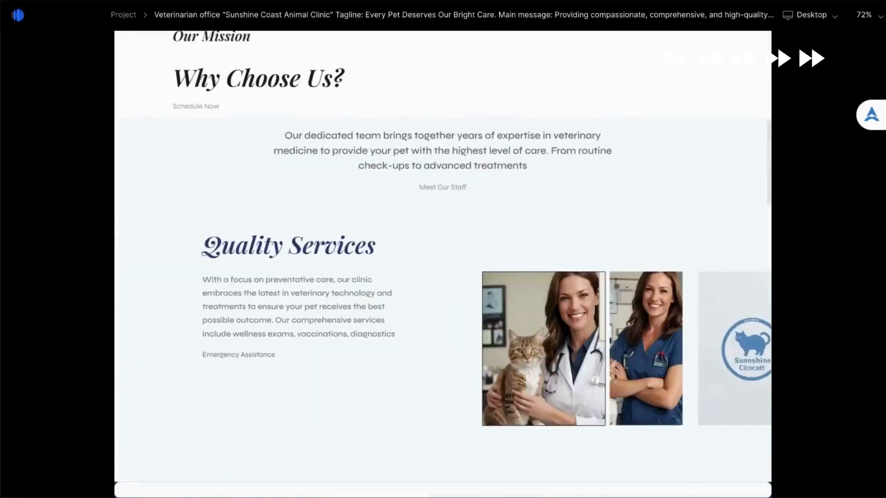
# - Scroll the desktop preview down past Why Choose Us and Quality Services toward Partner With Us
pyautogui.scroll(-3)
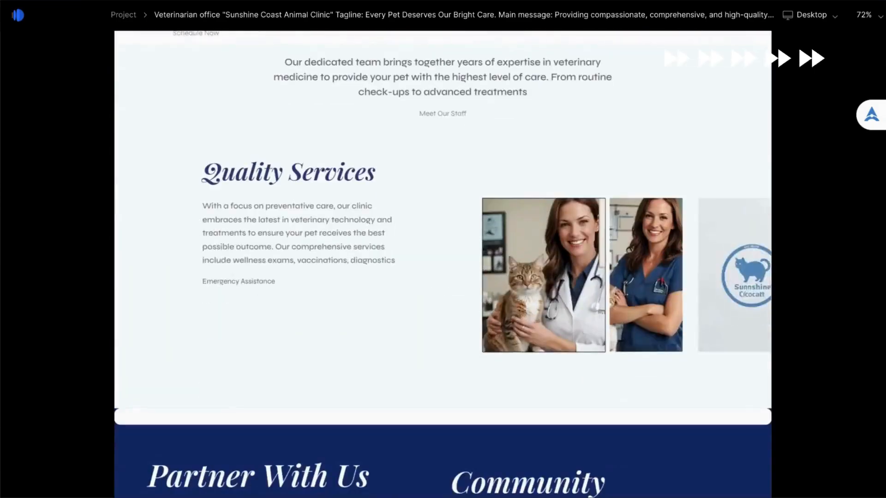